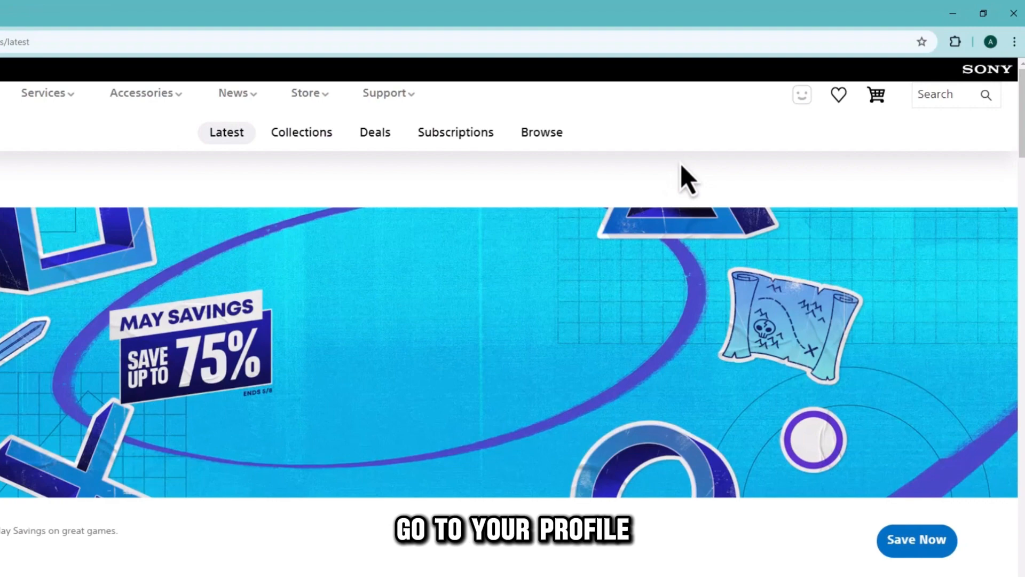
Open the profile avatar menu and choose Payment Management.
{"action": "left_click", "coordinate": [801, 95]}
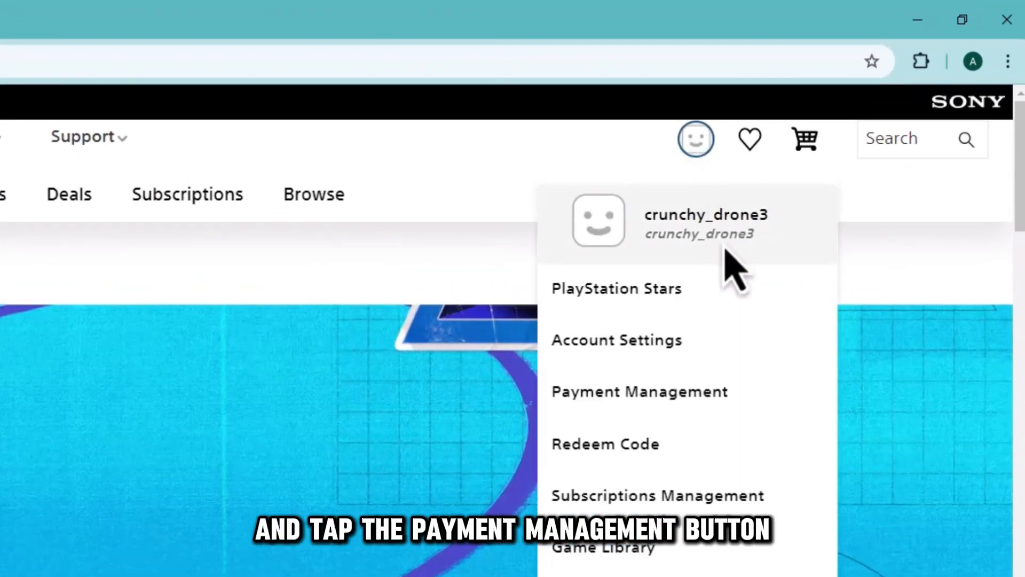
{"action": "left_click", "coordinate": [638, 390]}
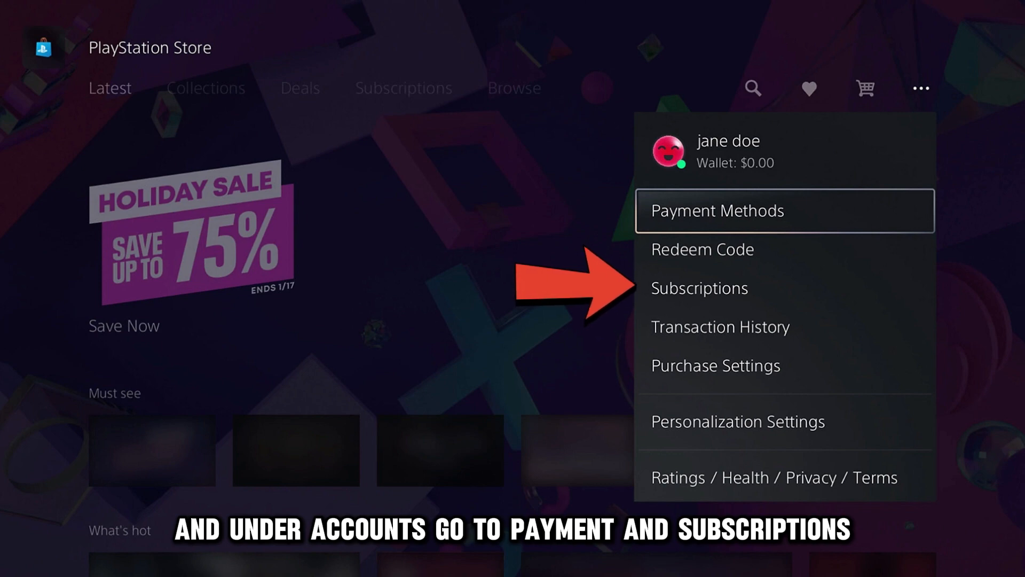
Select Add Funds to view the $0.00 wallet balance and payment options.
{"action": "left_click", "coordinate": [716, 209]}
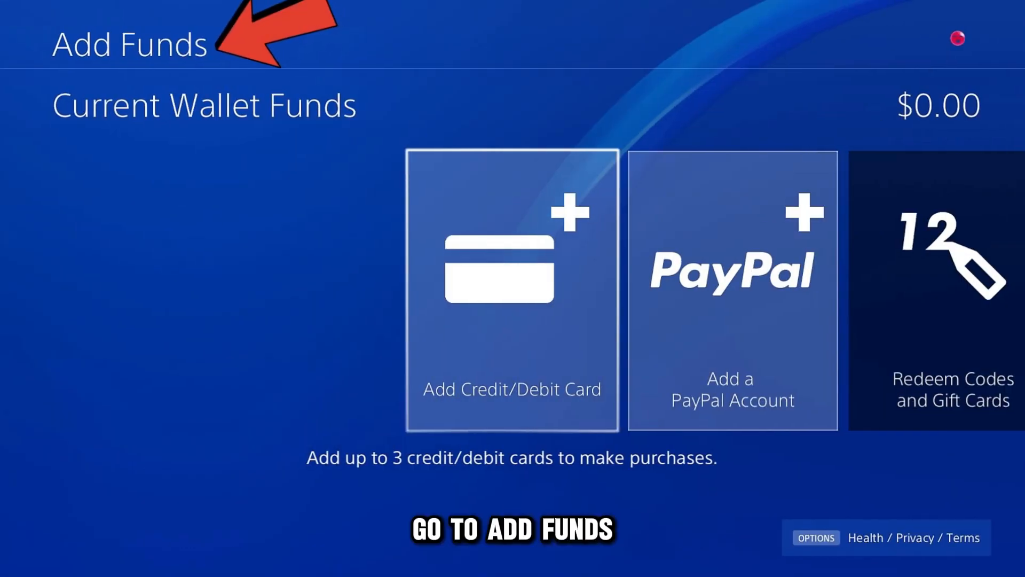